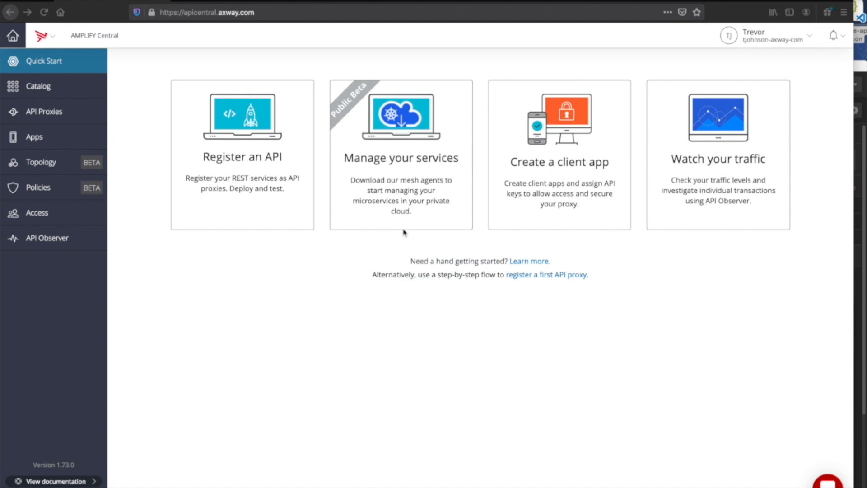
pyautogui.moveTo(270, 130)
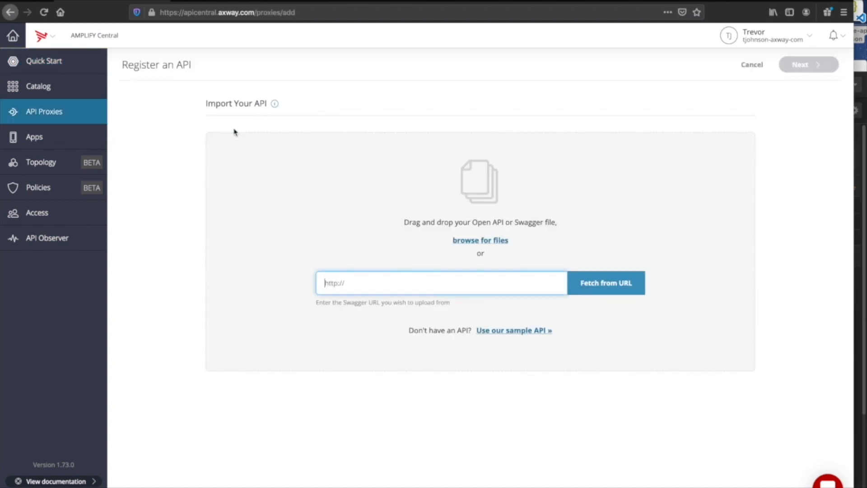
pyautogui.moveTo(432, 324)
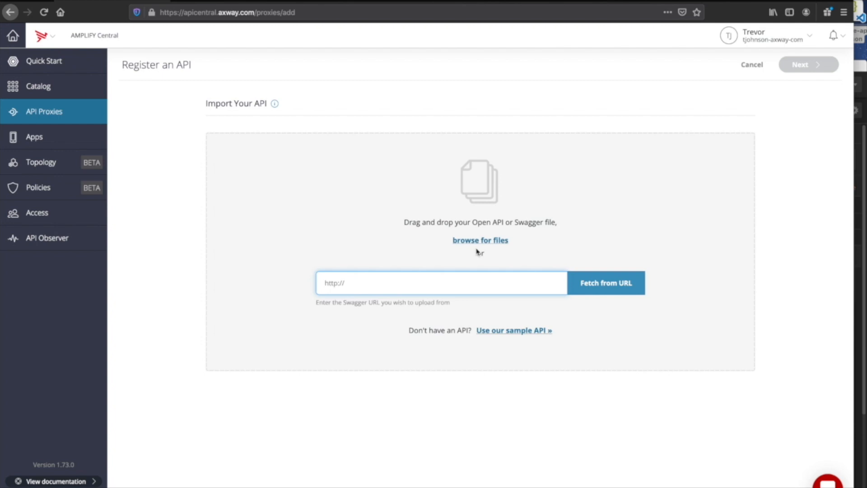
# Import the sample Swagger Petstore definition to begin registering a new API.
pyautogui.click(480, 240)
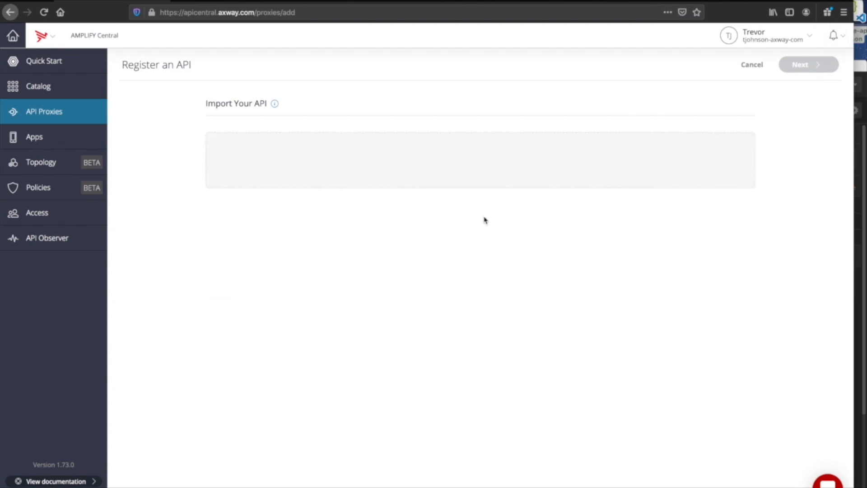
# Try the /api/v4/ server as backend, which gives an invalid backend URL.
pyautogui.click(803, 64)
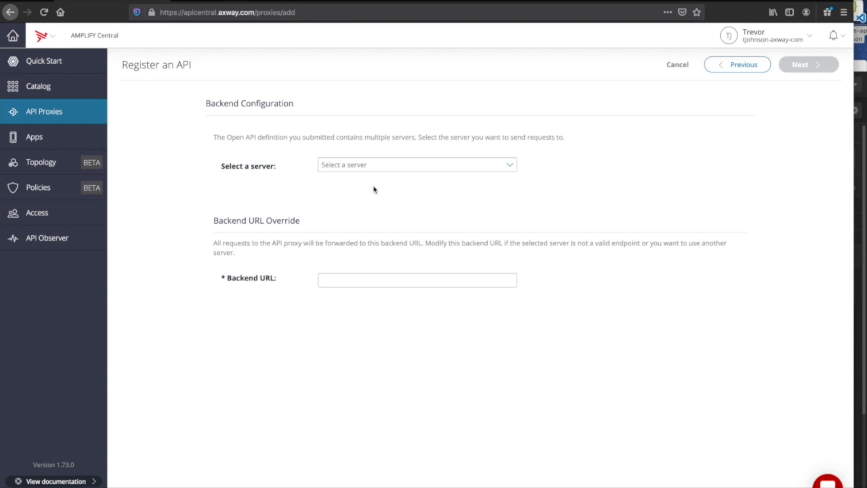
pyautogui.moveTo(507, 168)
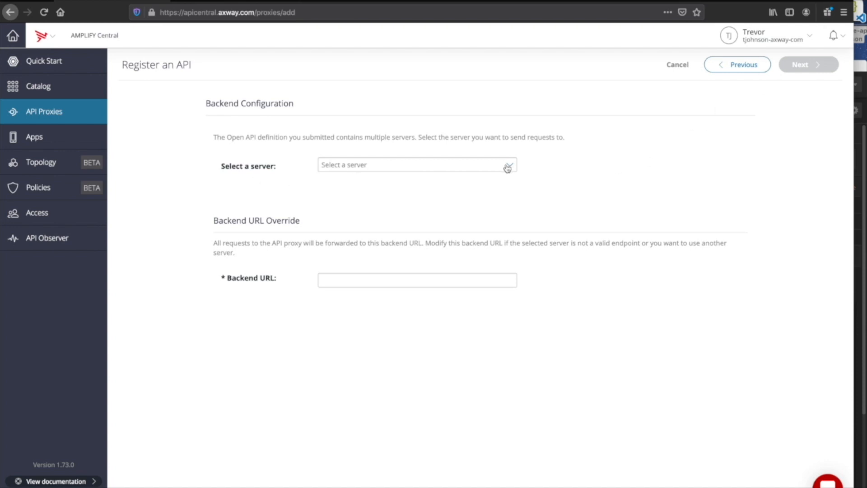
pyautogui.click(417, 164)
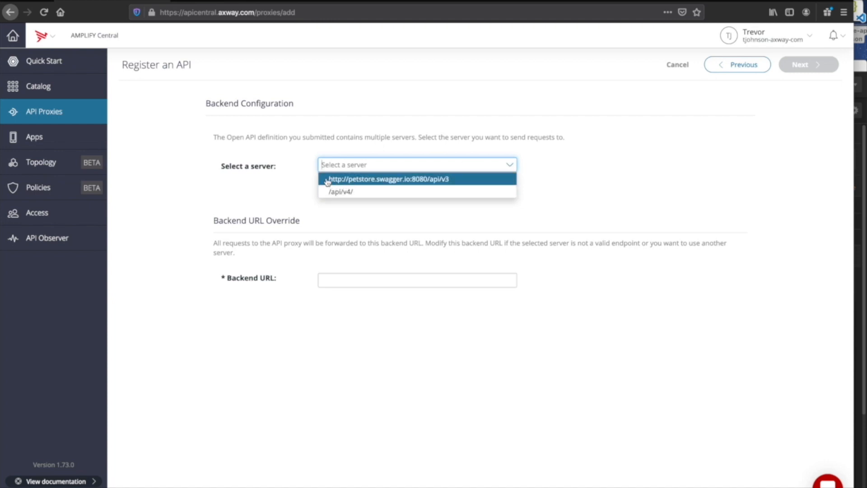
pyautogui.moveTo(340, 191)
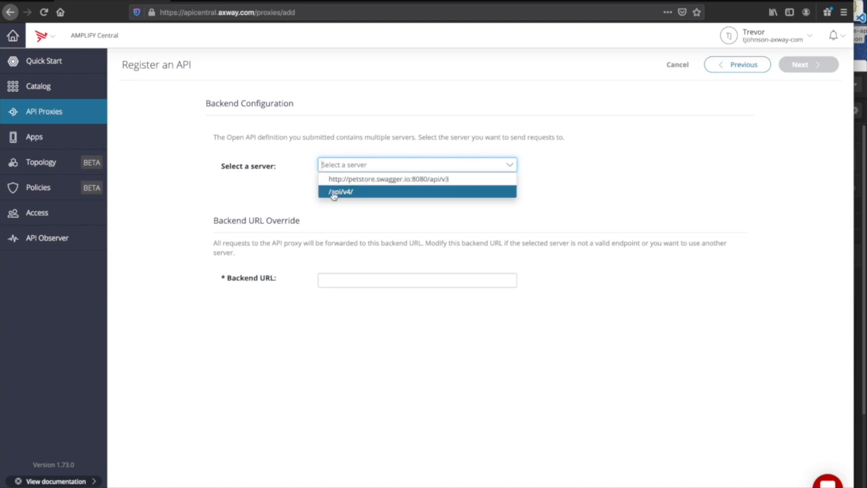
pyautogui.click(340, 192)
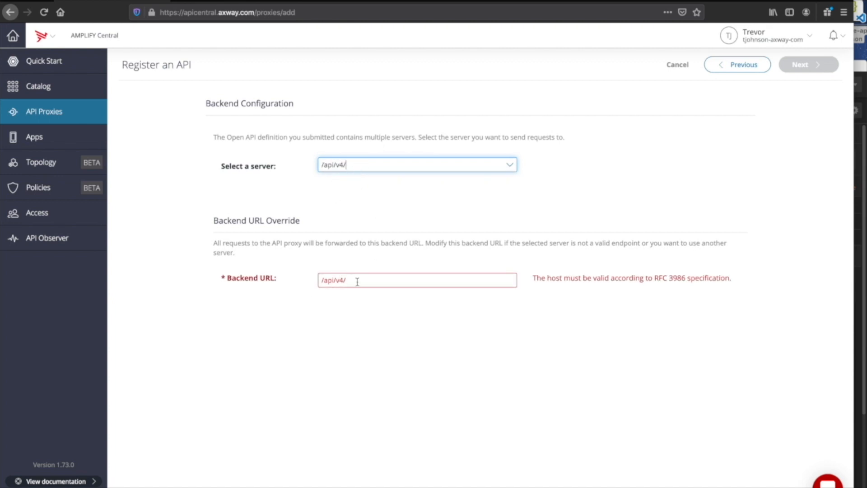
pyautogui.doubleClick(333, 280)
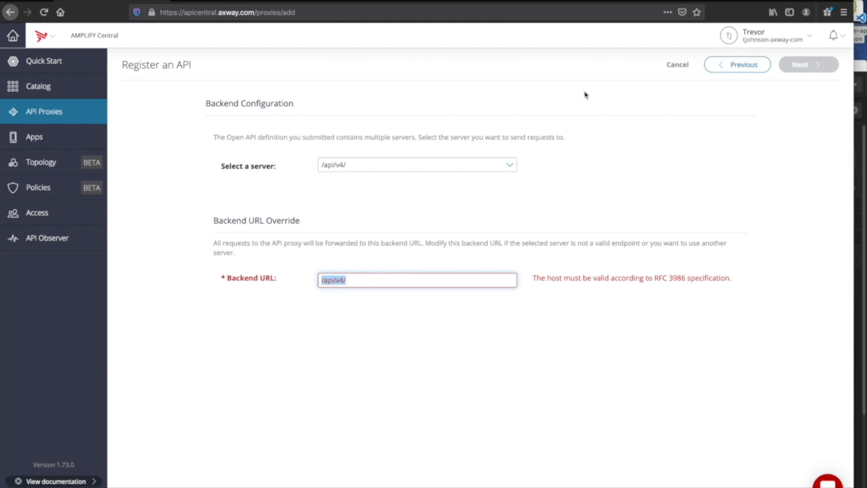
pyautogui.click(416, 164)
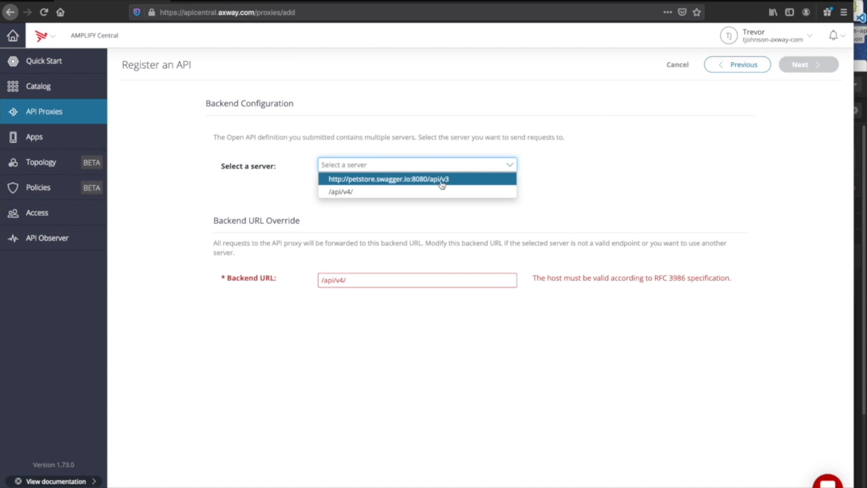
pyautogui.click(388, 179)
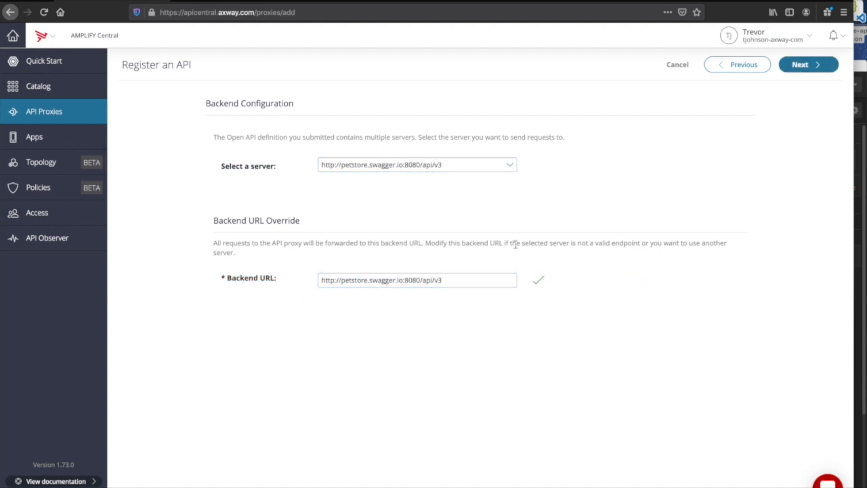
pyautogui.click(417, 280)
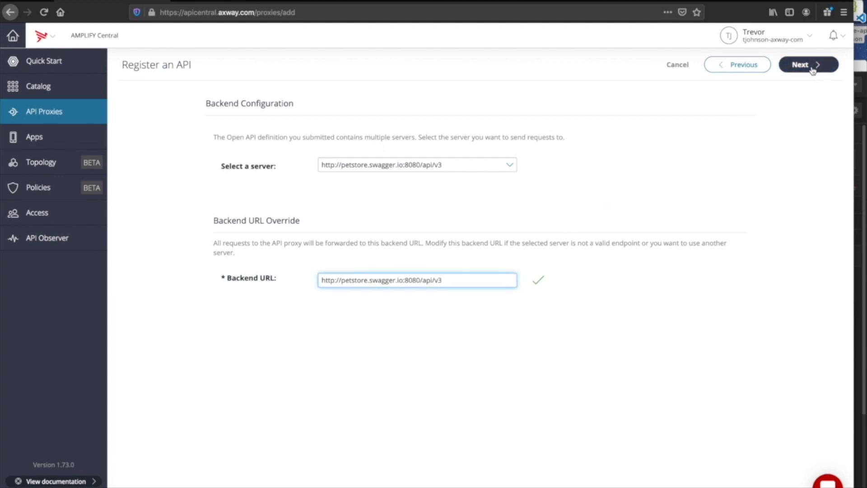
# Continue to the review page and look over the prefilled name, base path, version and tags.
pyautogui.click(808, 64)
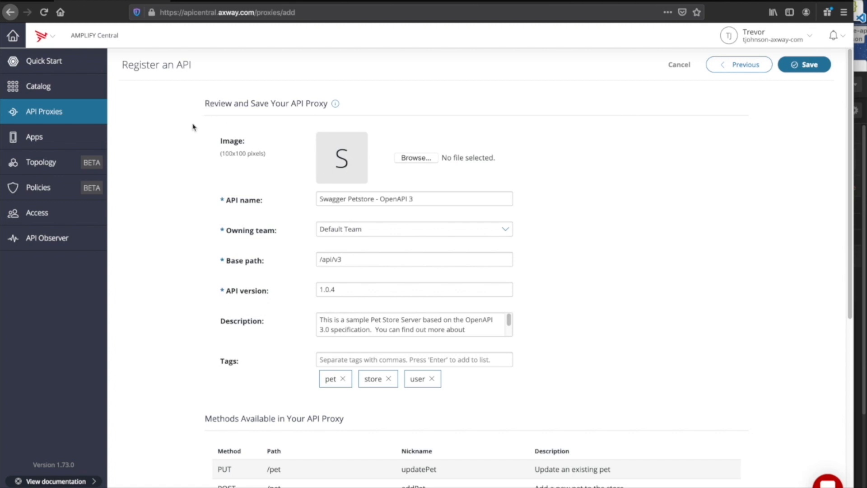
pyautogui.moveTo(223, 157)
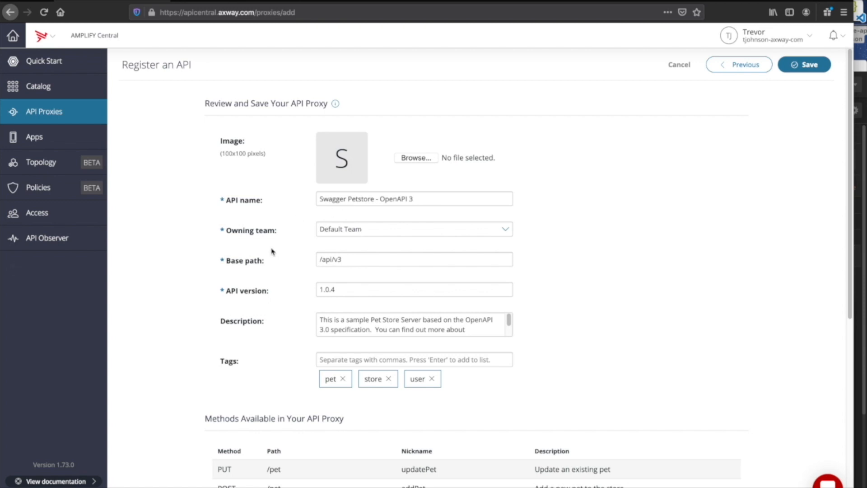
pyautogui.scroll(-3)
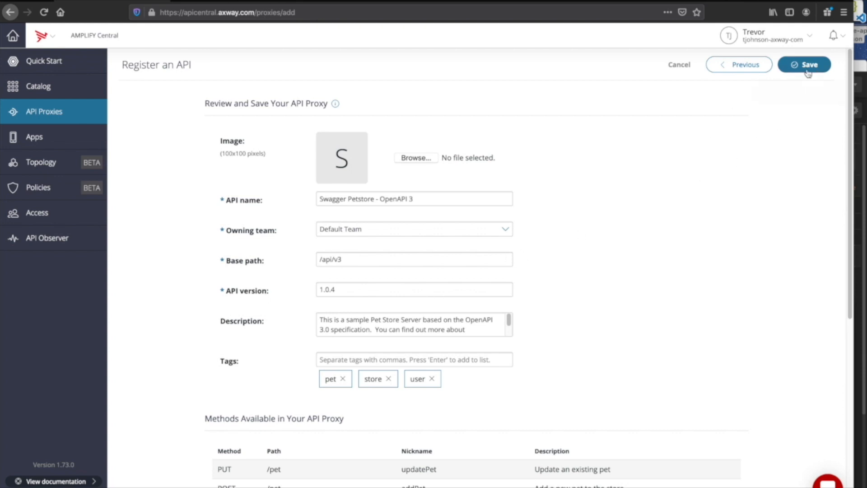
# Save the Swagger Petstore - OpenAPI 3 proxy, landing on its revision 1 details page.
pyautogui.click(804, 64)
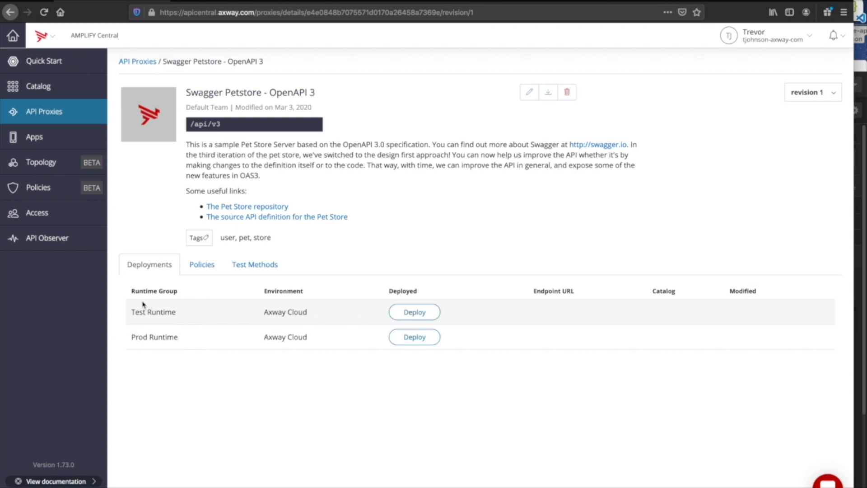
pyautogui.moveTo(320, 139)
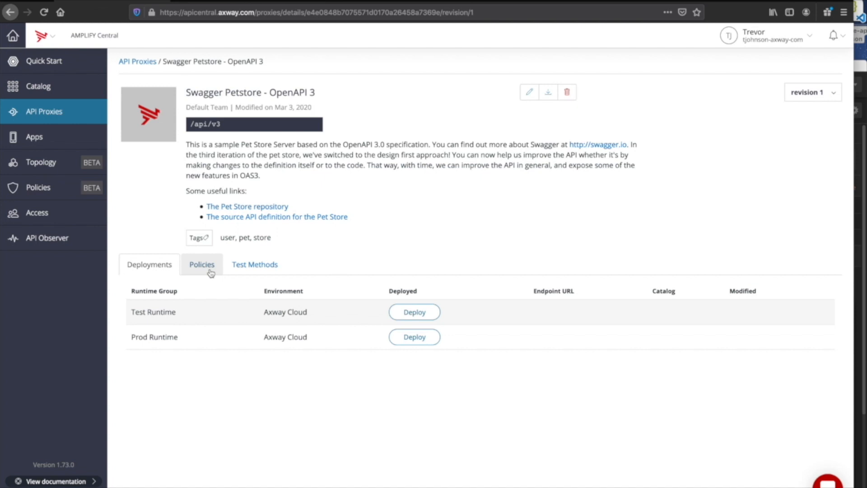
# View the Policies client authentication types (Pass Through, API Key, JWT Token, OAuth Token) without changing them.
pyautogui.click(201, 264)
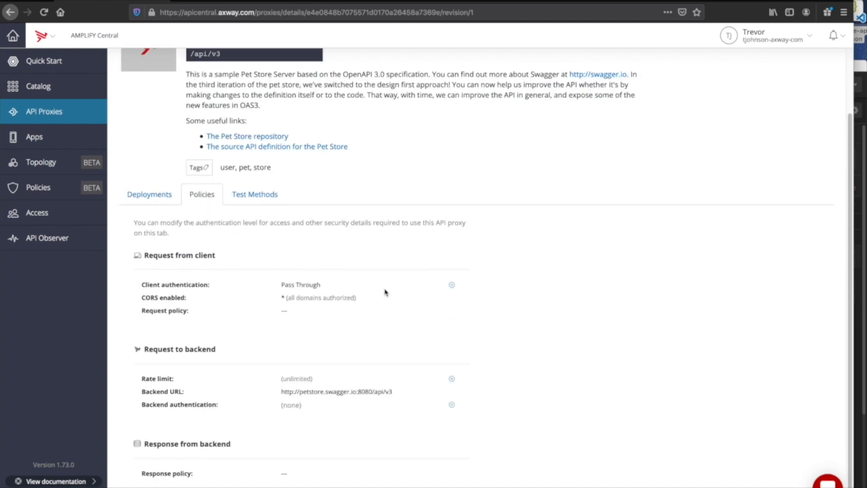
pyautogui.moveTo(446, 287)
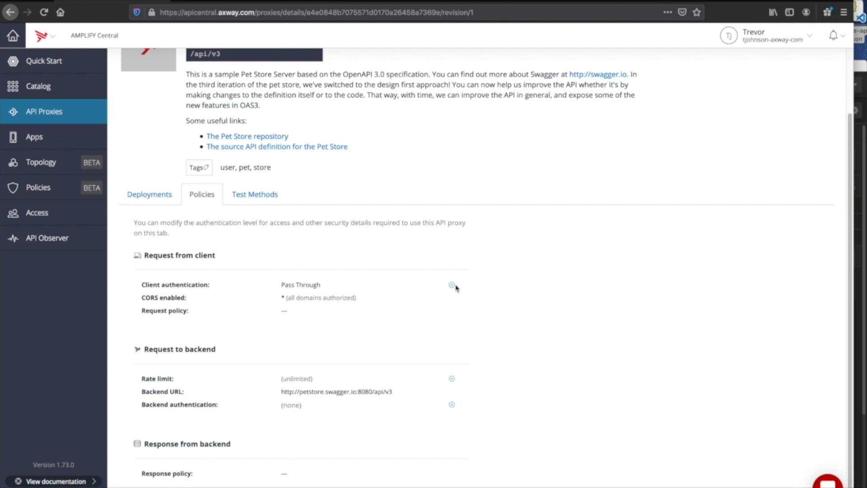
pyautogui.click(453, 285)
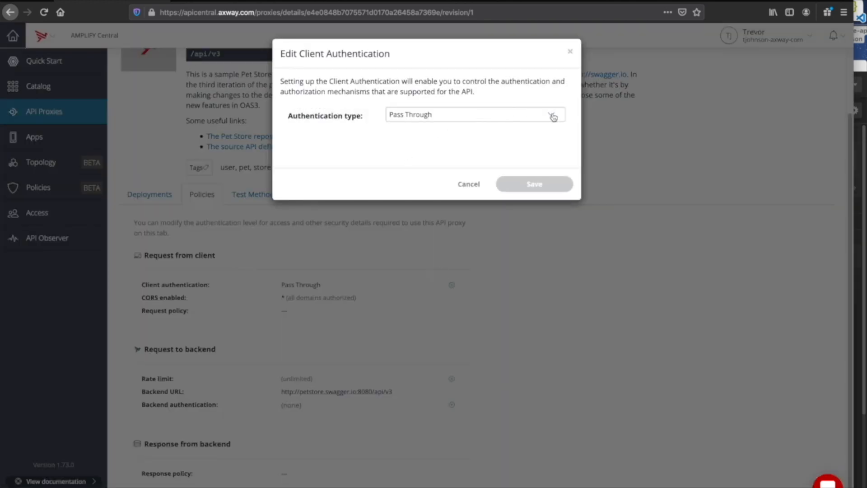
pyautogui.click(474, 114)
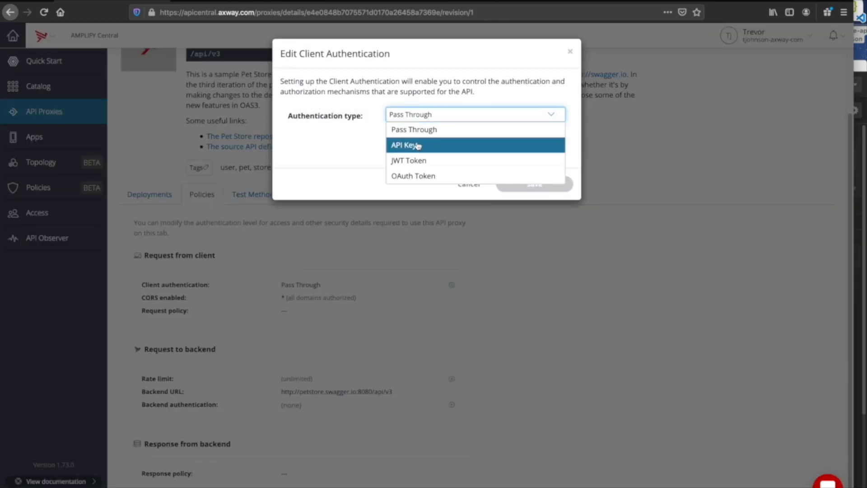
pyautogui.moveTo(414, 161)
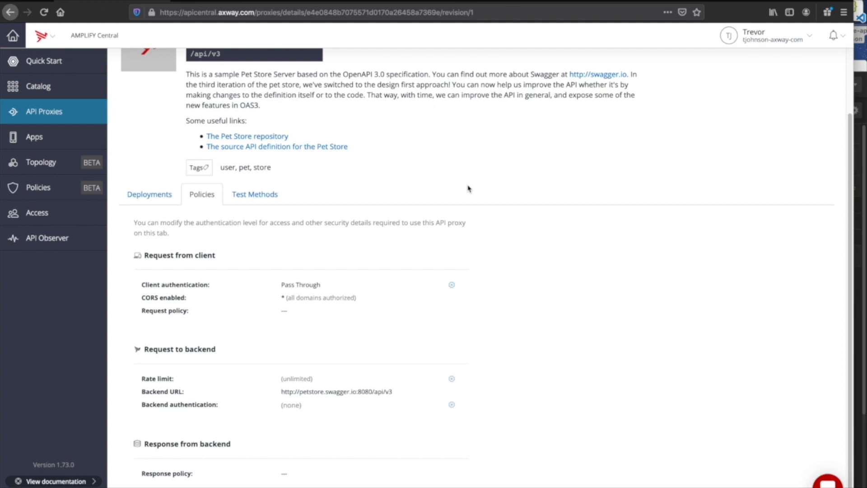
pyautogui.moveTo(328, 191)
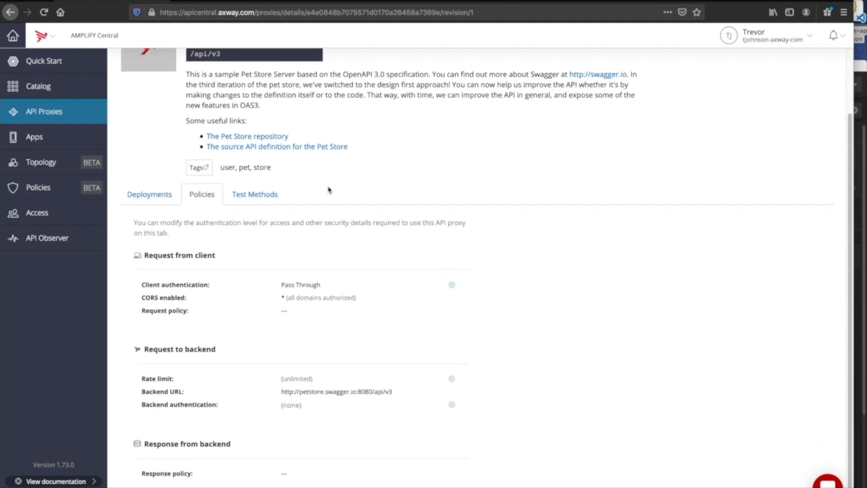
# Browse the Test Methods list of petstore operations, which requires deployment first.
pyautogui.click(255, 194)
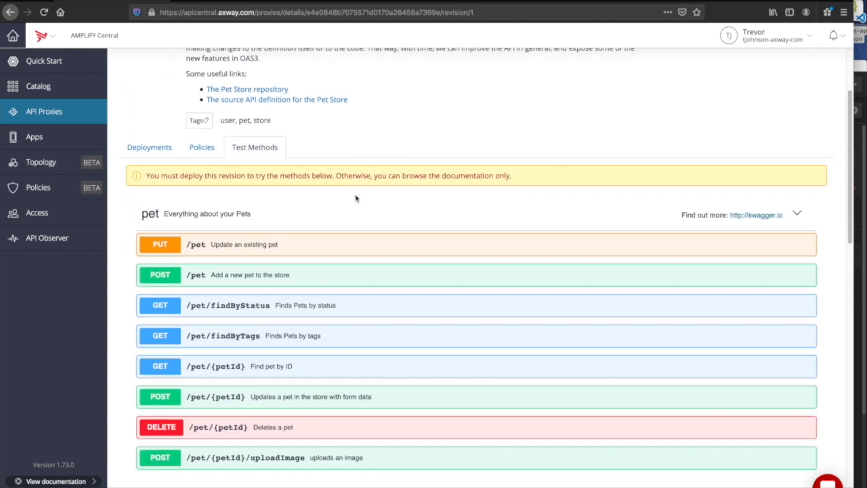
pyautogui.scroll(-3)
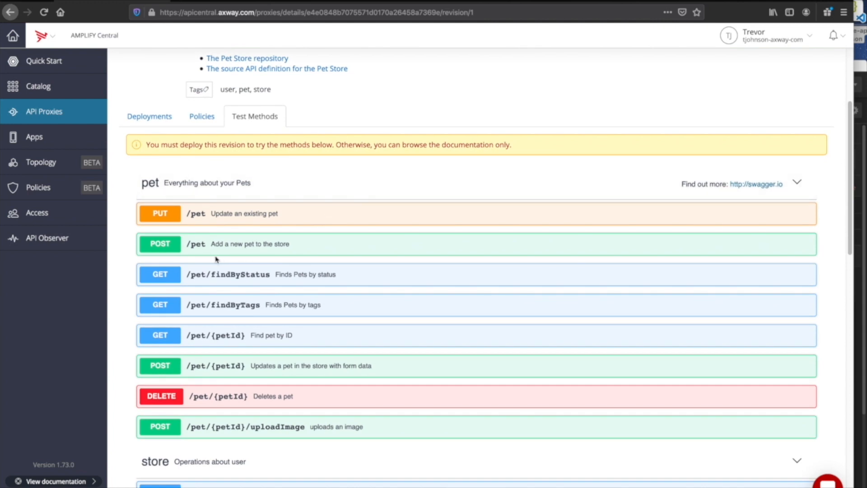
pyautogui.scroll(-3)
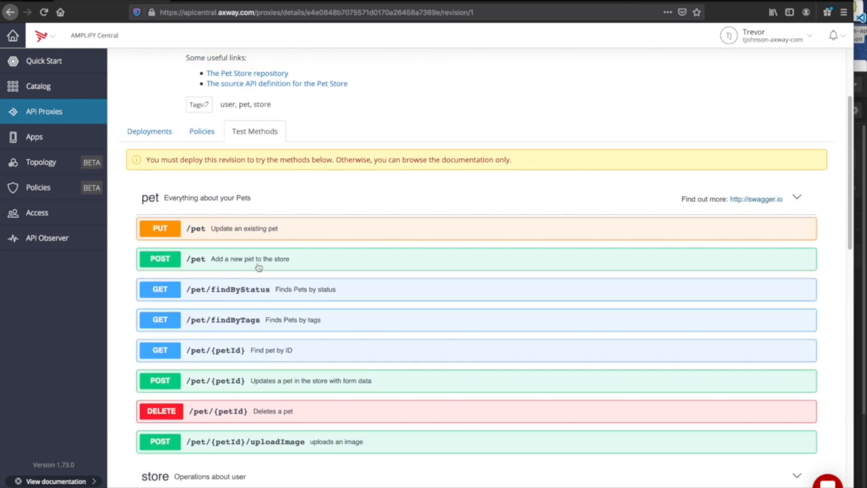
pyautogui.scroll(-3)
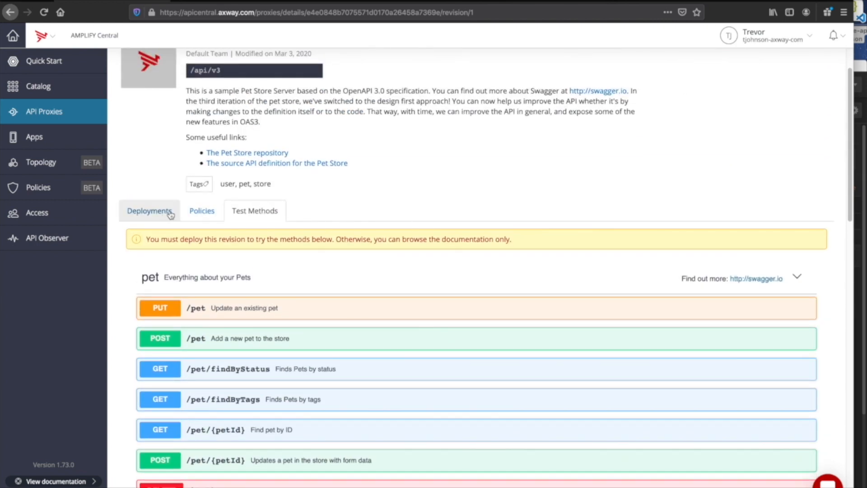
# Deploy revision 1 to the Test Runtime from the Deployments list.
pyautogui.click(149, 210)
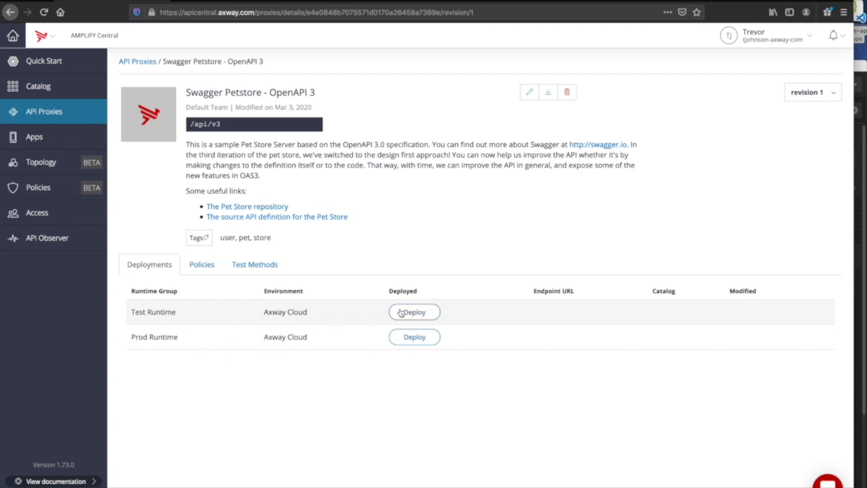
pyautogui.click(414, 311)
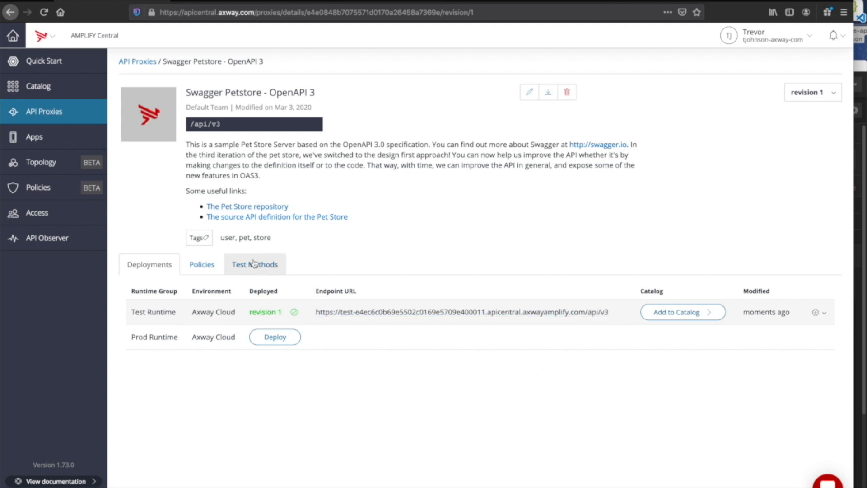
# Execute a GET /store/inventory test call and get a 200 response with inventory counts.
pyautogui.click(254, 264)
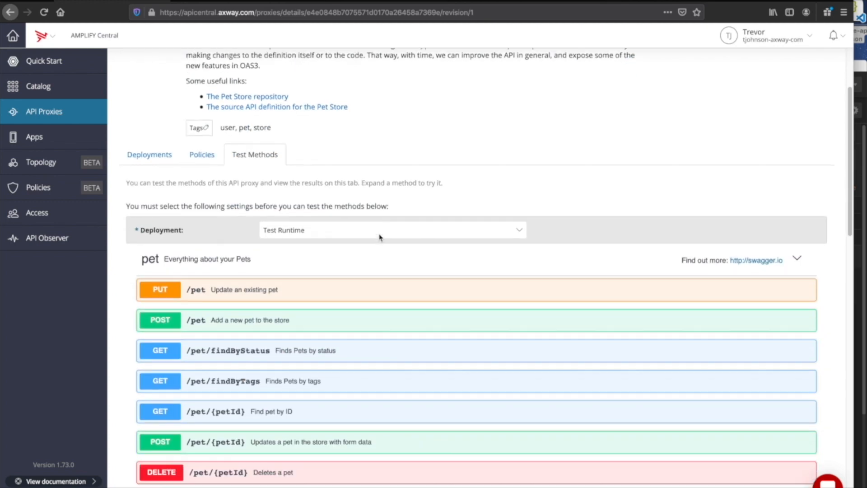
pyautogui.scroll(-3)
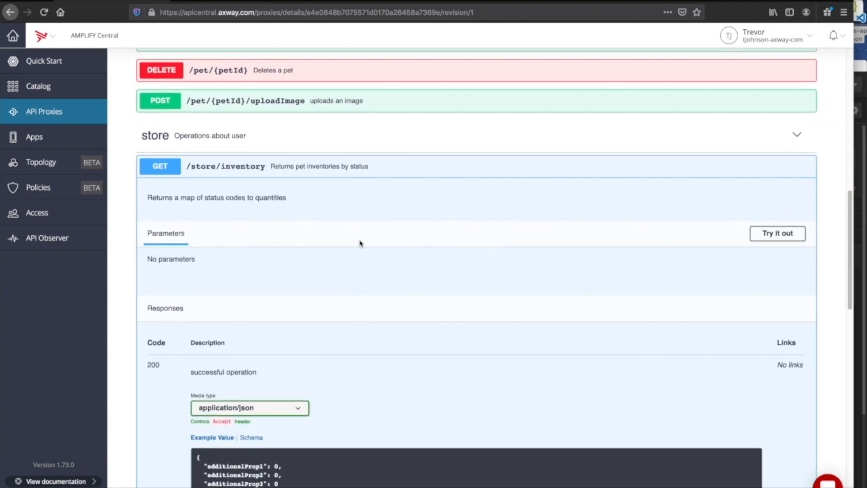
pyautogui.scroll(-3)
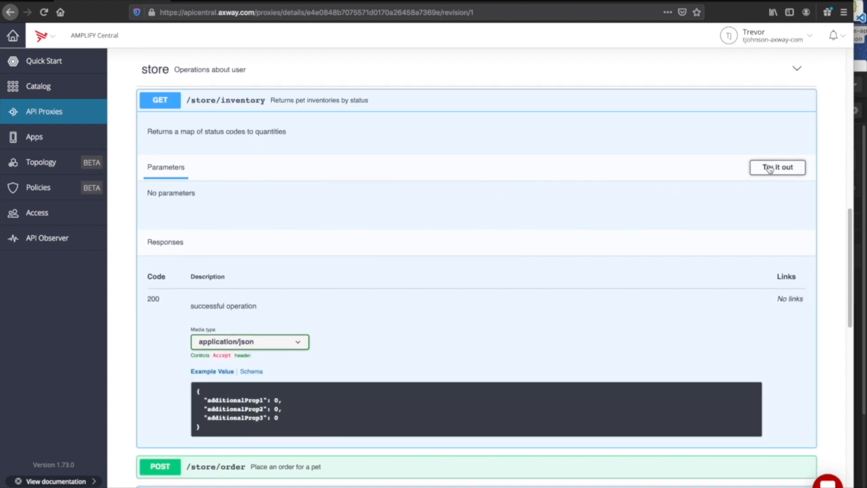
pyautogui.click(777, 167)
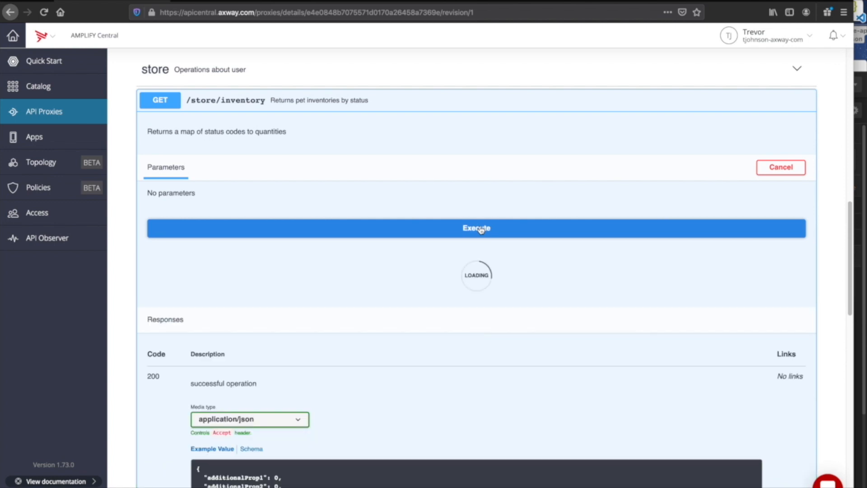
pyautogui.click(476, 228)
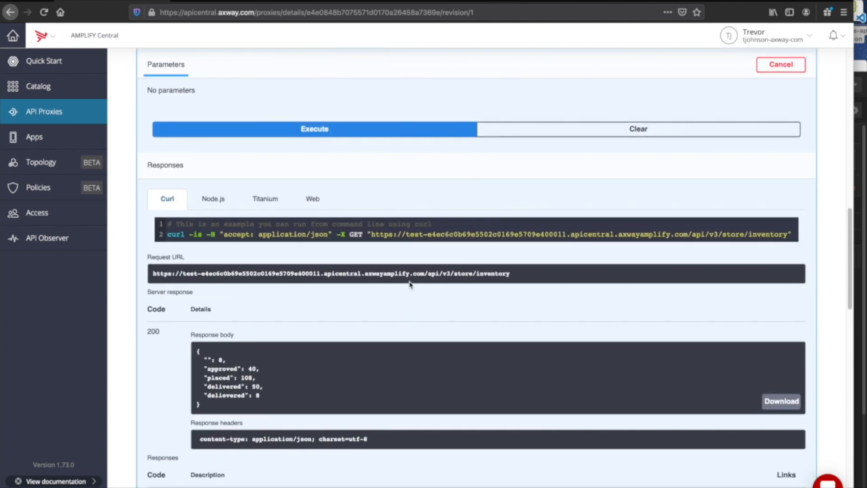
pyautogui.scroll(-3)
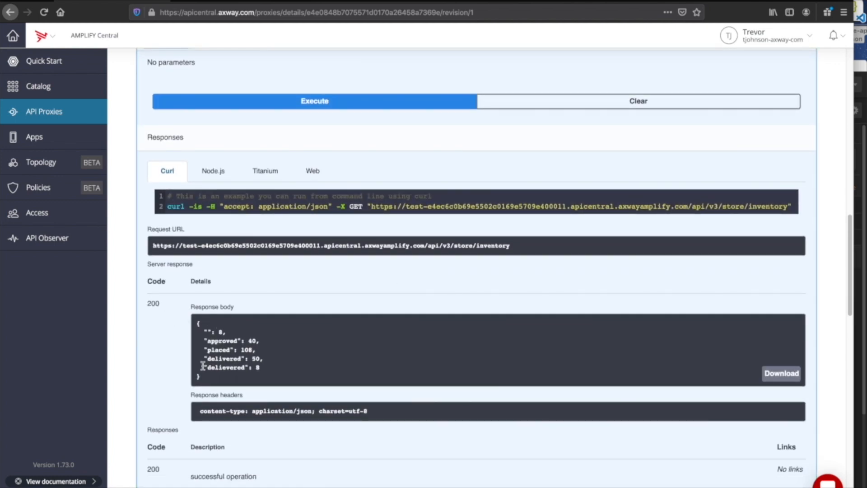